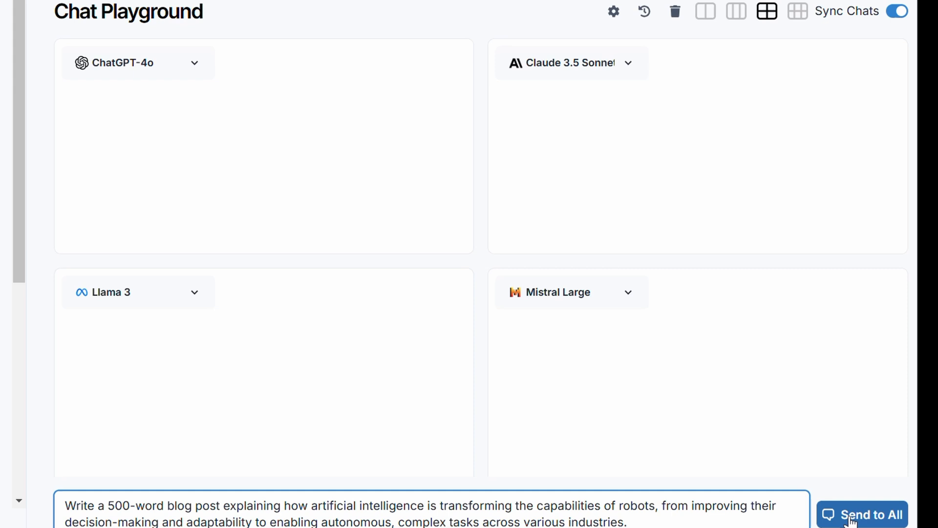
Send the 500-word AI-transforming-robots blog prompt to all four models and read each response
click(869, 514)
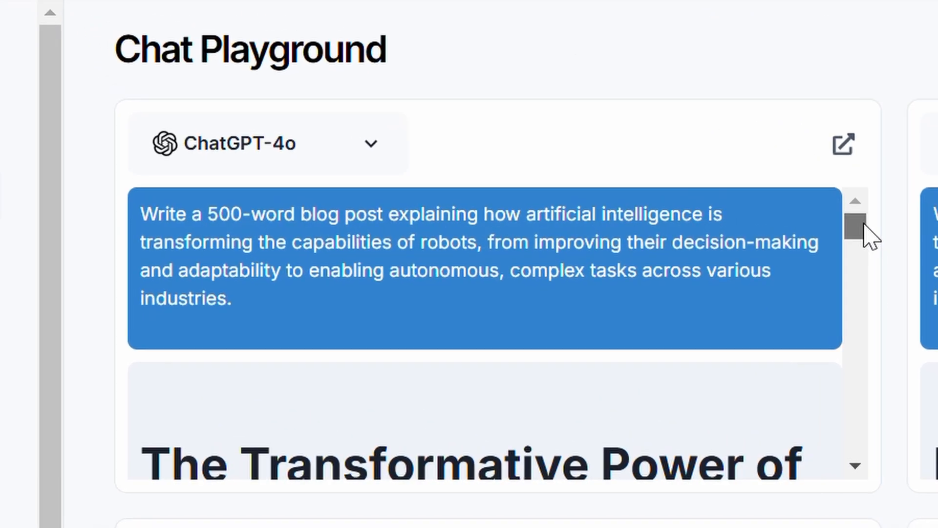
scroll(down, 3)
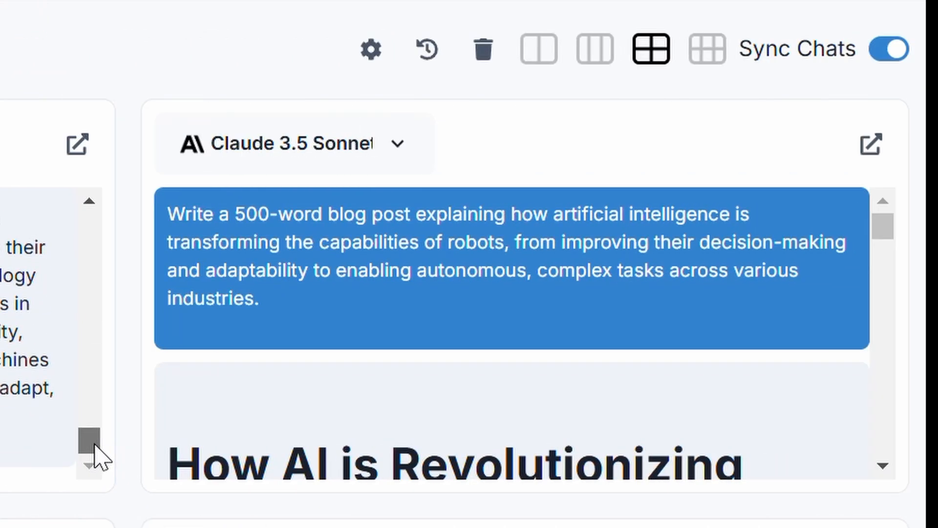
scroll(down, 3)
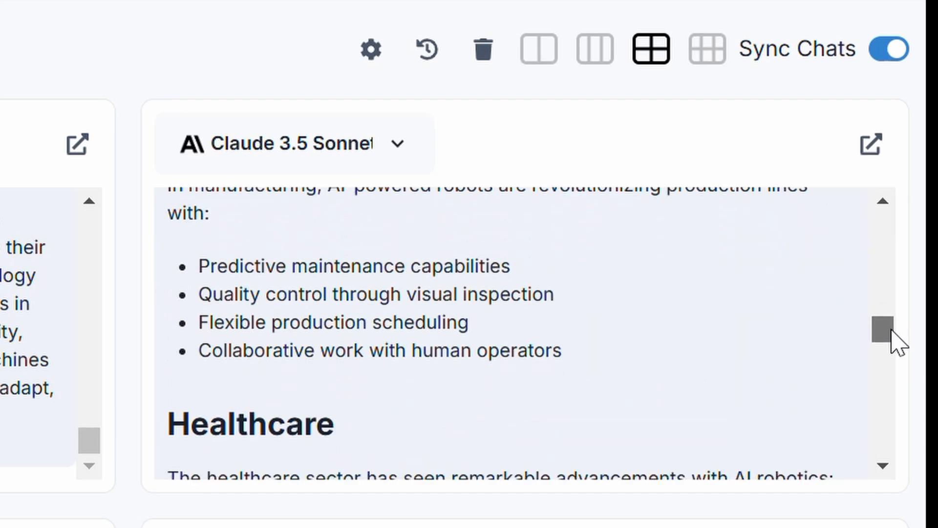
scroll(down, 3)
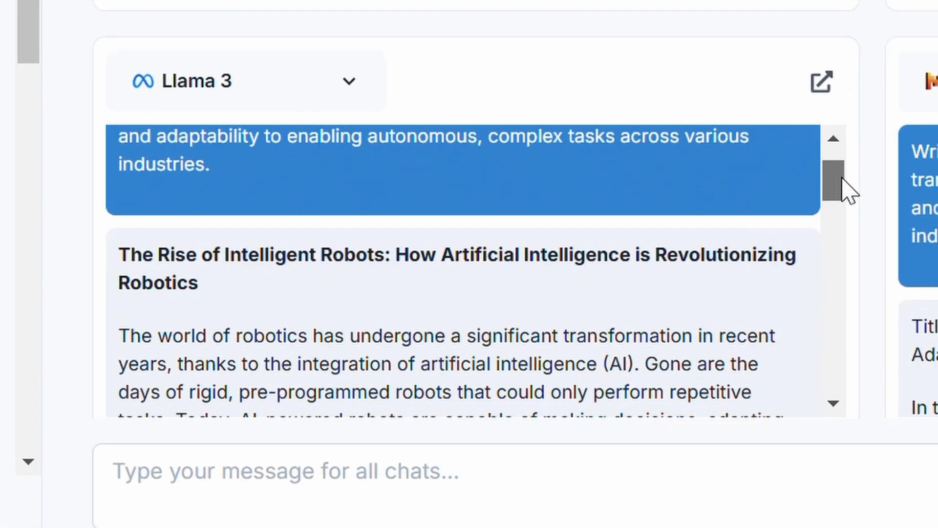
scroll(down, 3)
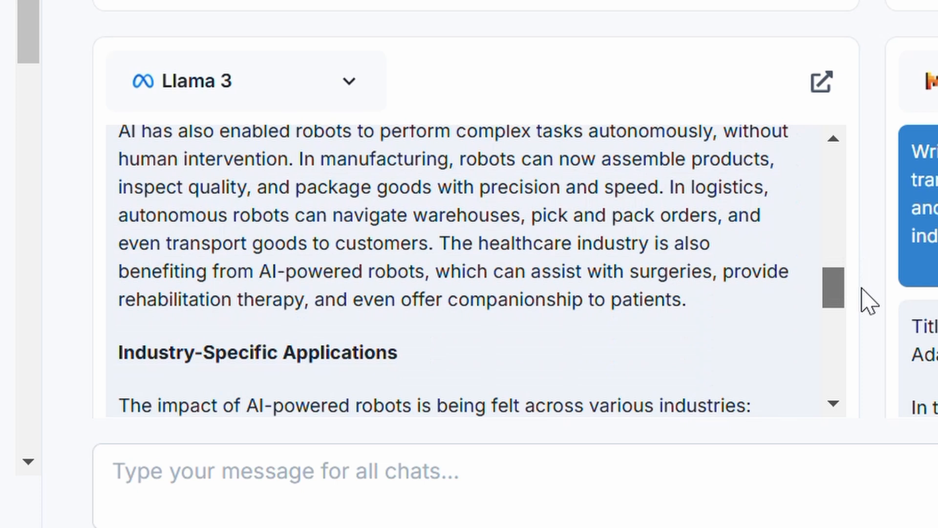
scroll(down, 3)
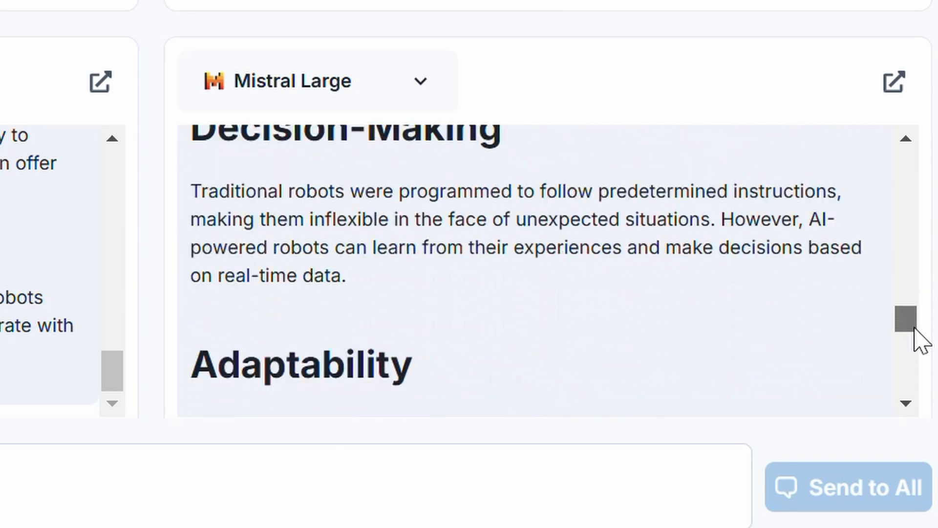
scroll(down, 3)
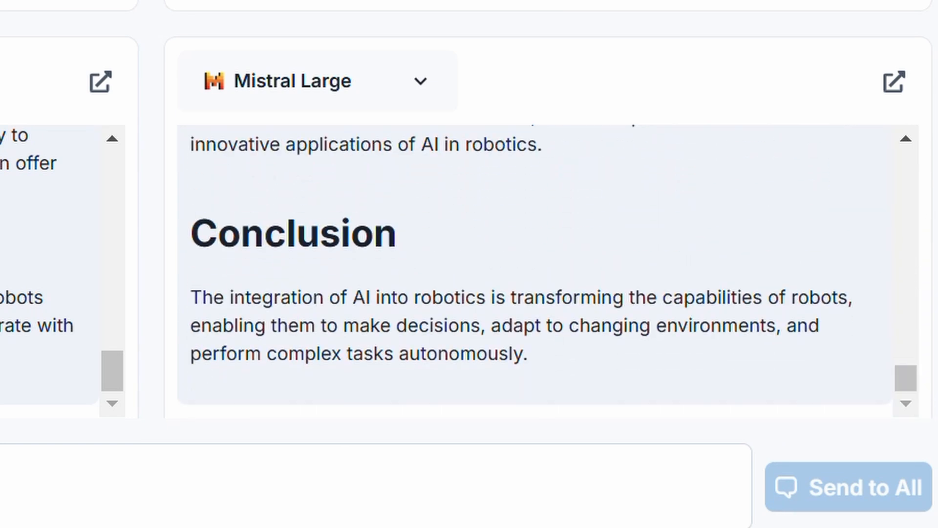
click(83, 148)
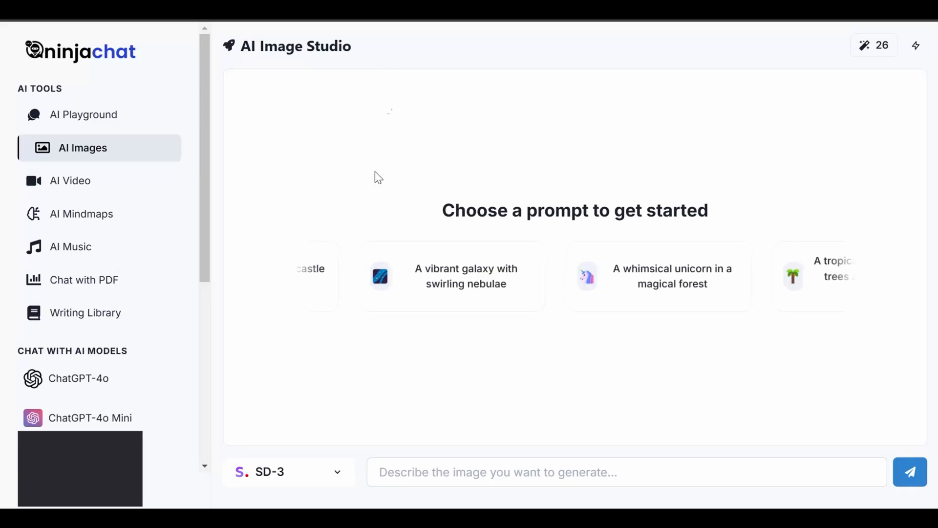
Generate two Flux Schnell images: a robot in a futuristic lab and on a busy street
click(289, 472)
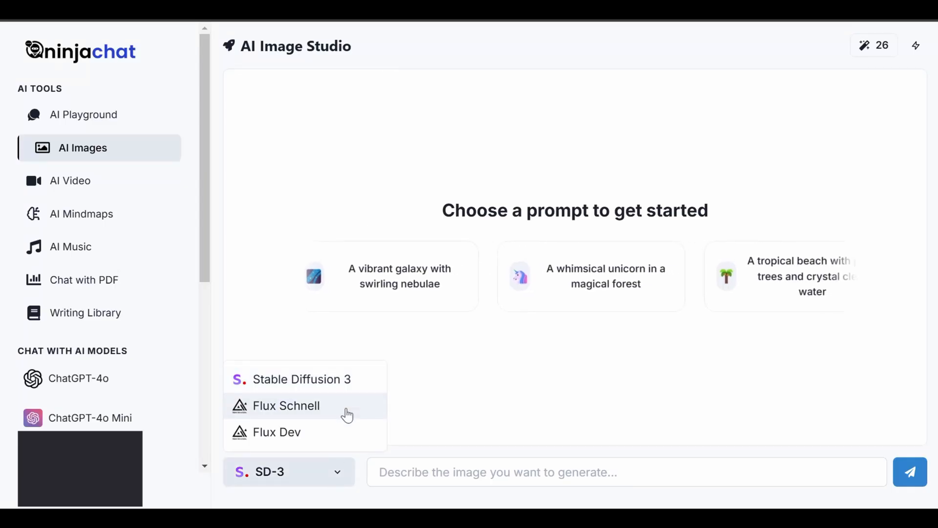
click(286, 405)
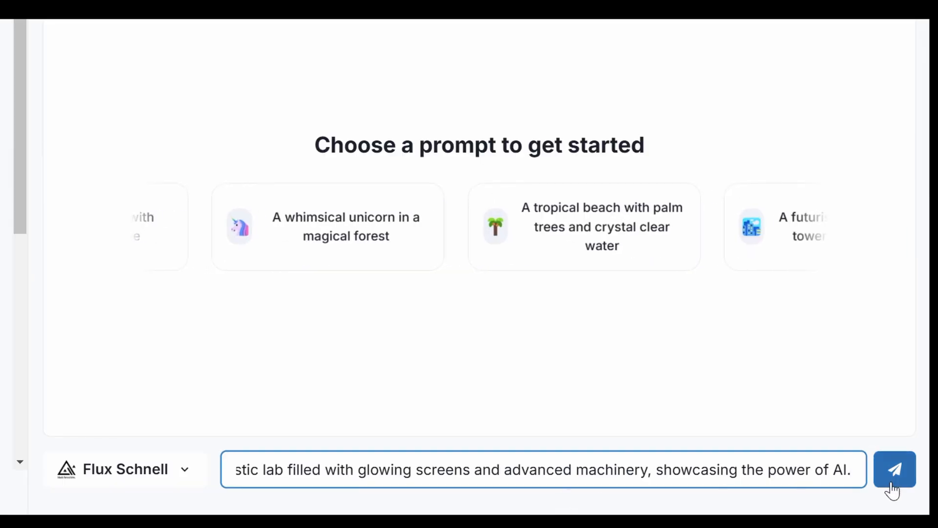
click(894, 469)
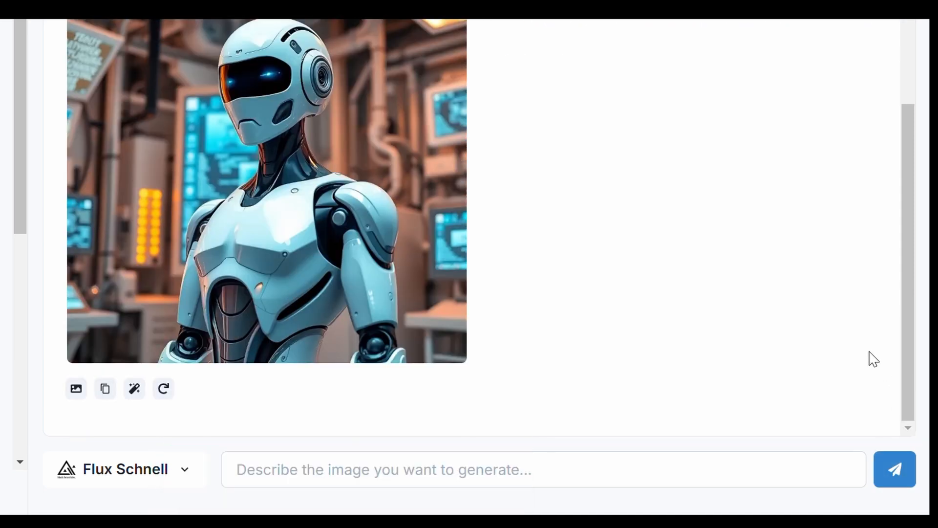
mouse_move(121, 434)
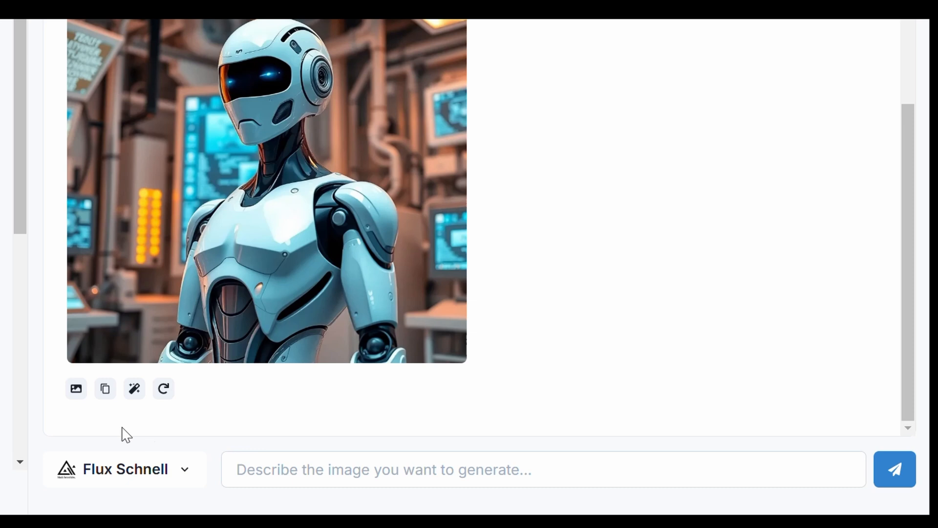
mouse_move(105, 388)
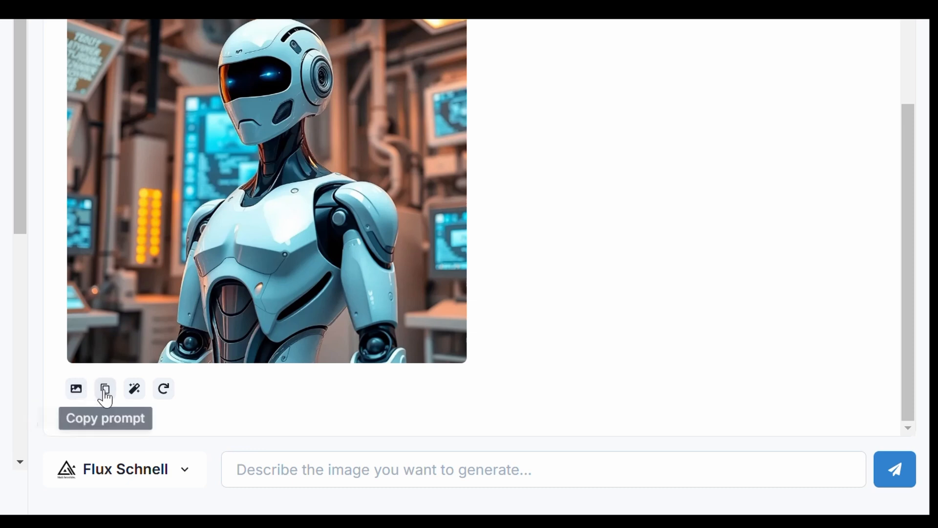
mouse_move(163, 388)
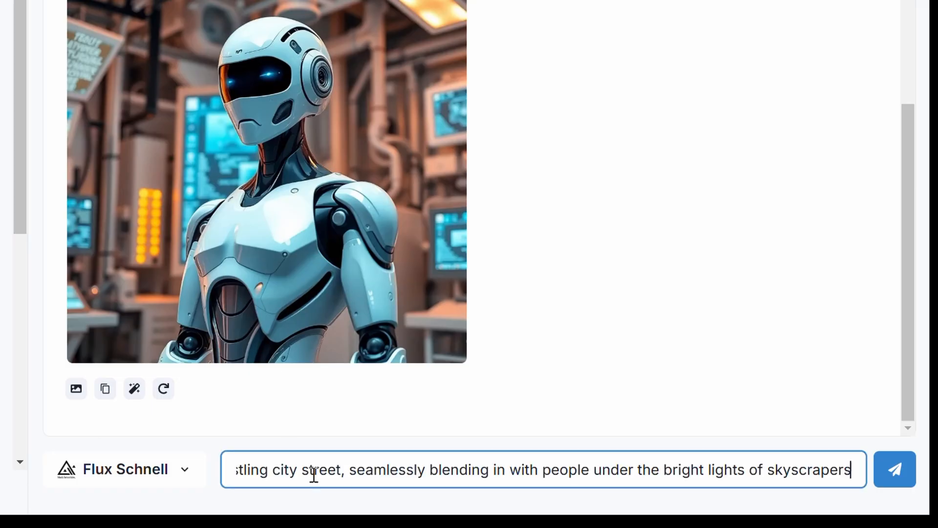
click(893, 469)
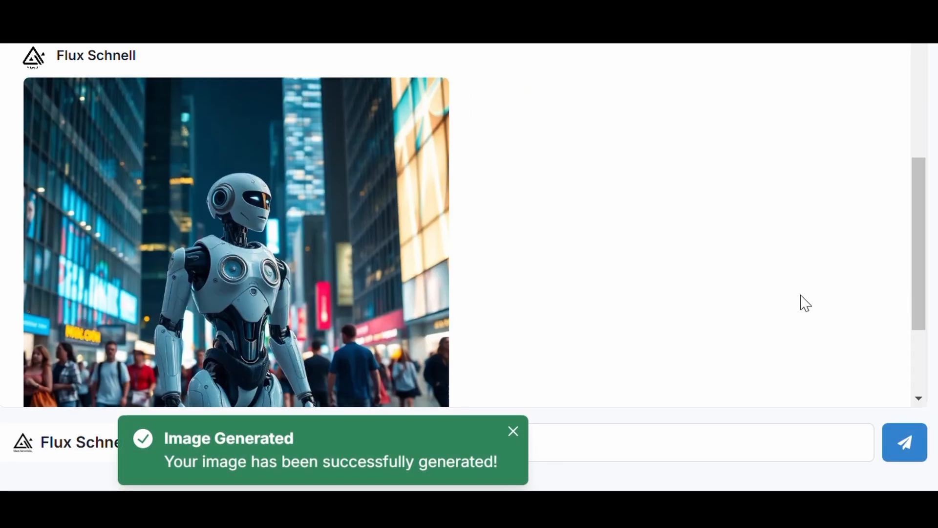
scroll(down, 3)
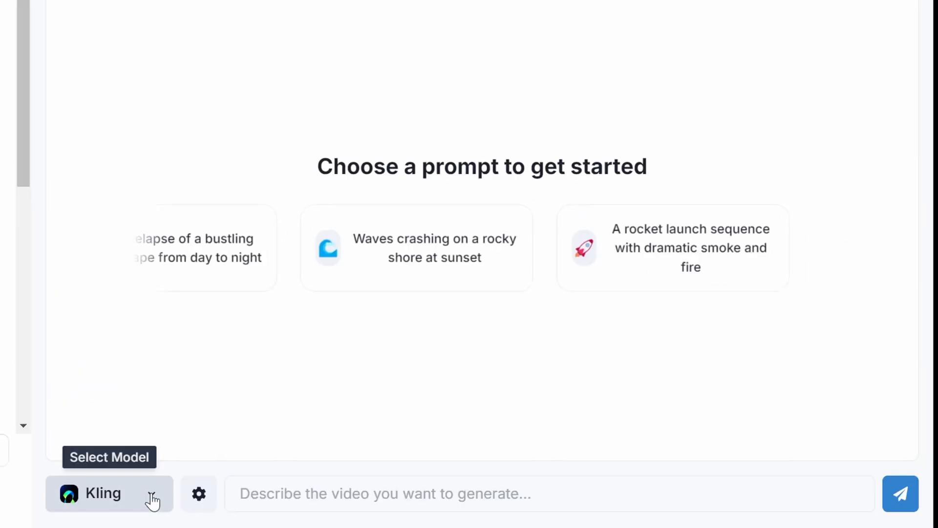
Generate a Kling video of a humanoid robot walking in a house and play it
click(198, 494)
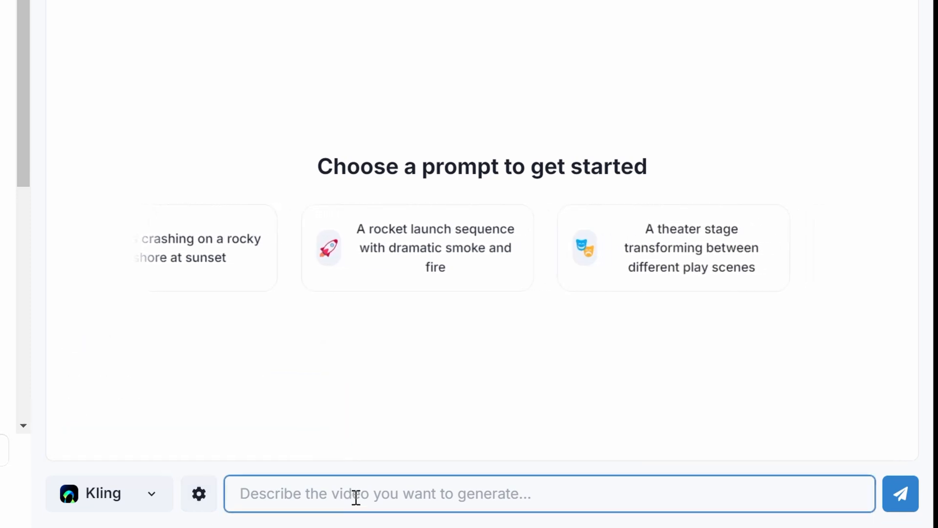
click(900, 494)
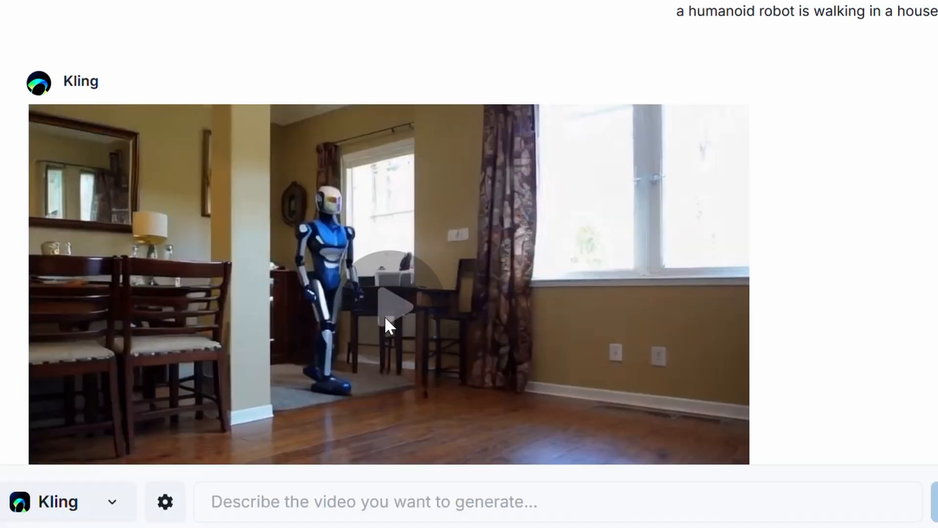
click(388, 309)
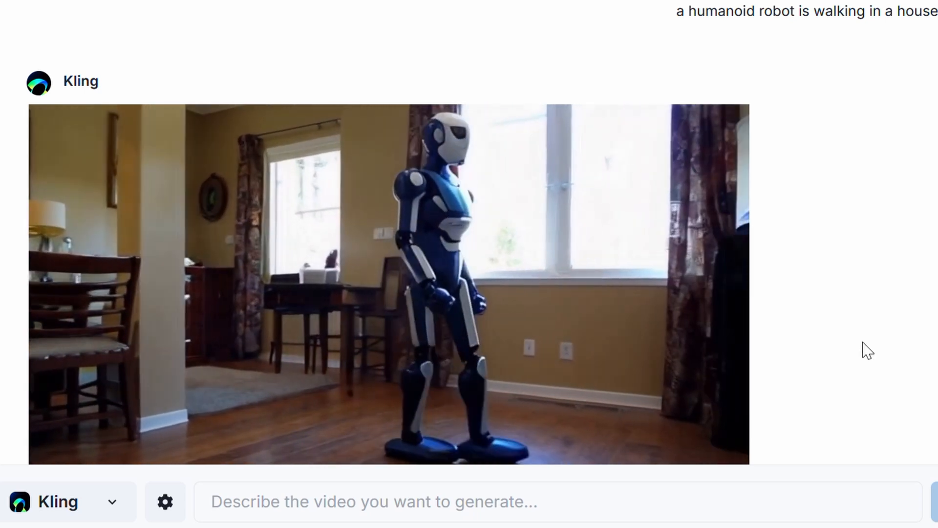
click(80, 245)
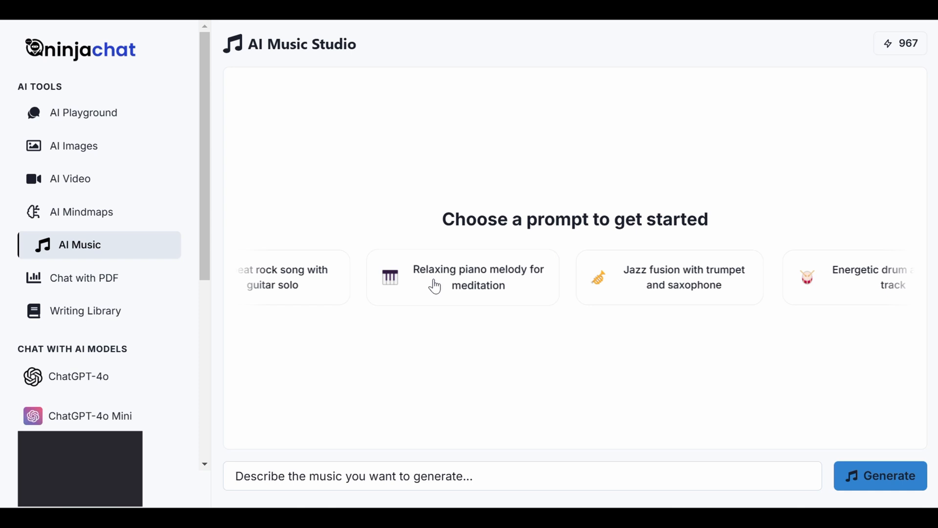
Generate and play a relaxing piano meditation track and a jazz fusion track
click(462, 277)
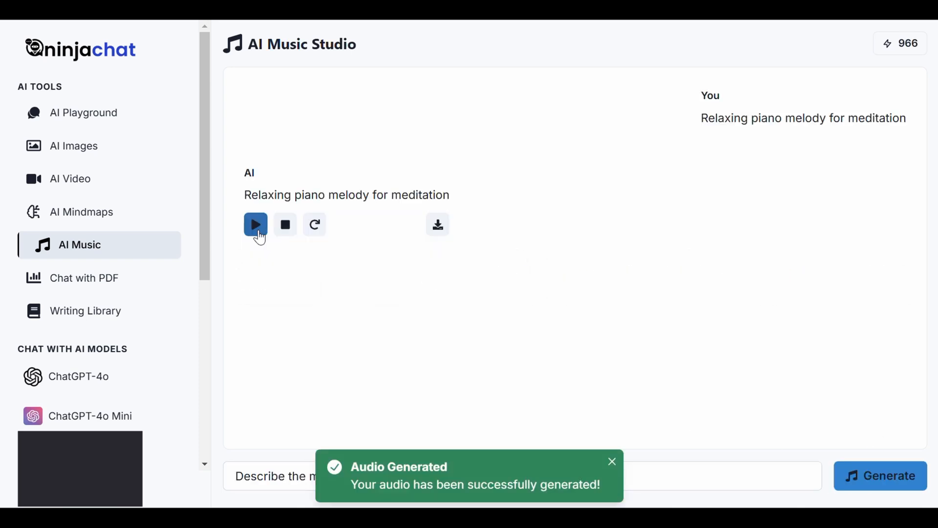
click(256, 224)
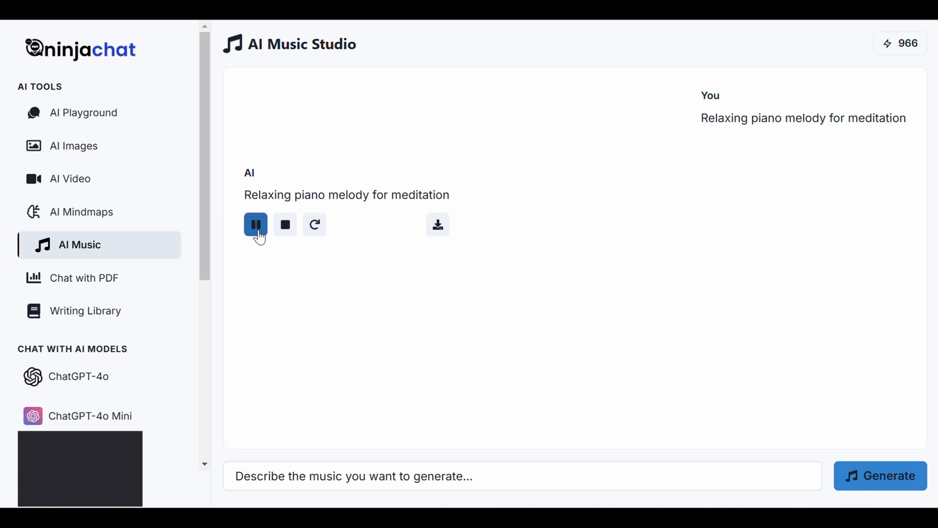
click(880, 476)
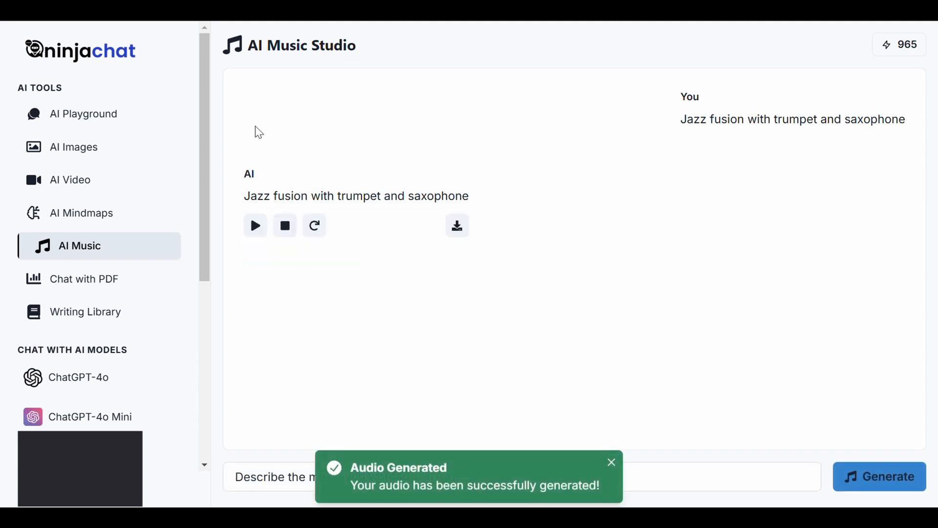
click(255, 226)
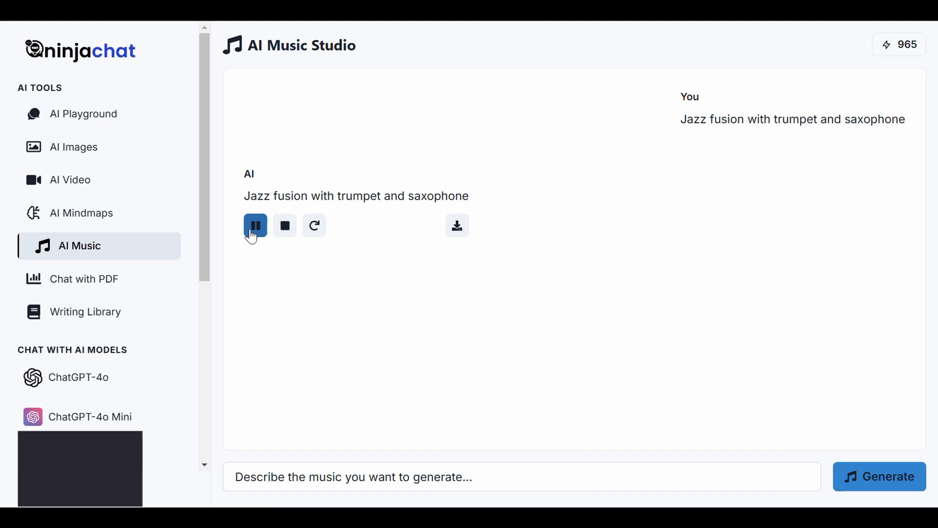
click(84, 114)
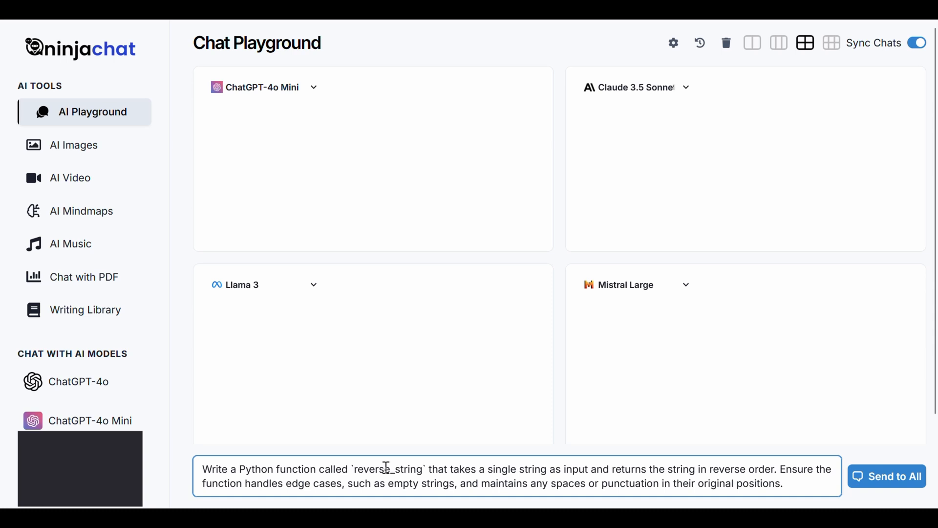
Focus the four-panel playground prompt box holding the Python reverse_string request
click(885, 476)
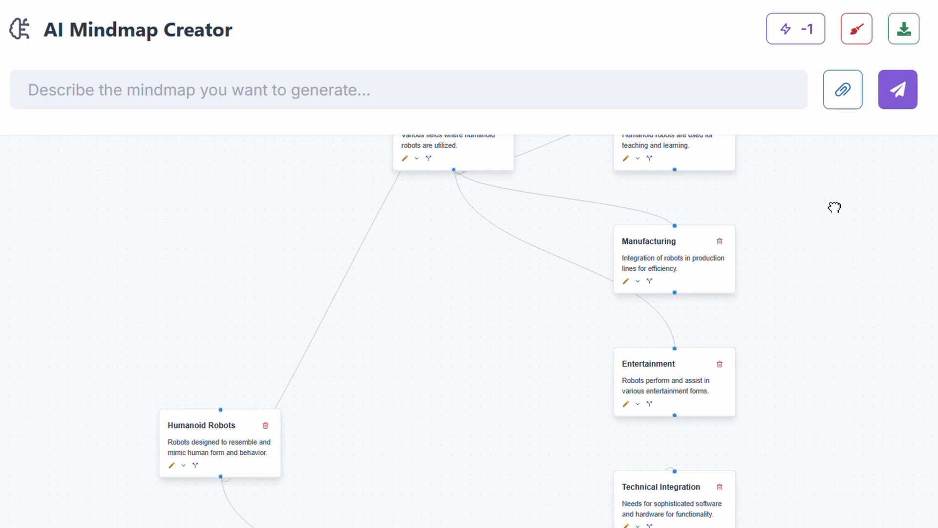
Submit the humanoid robot industries and development topic to build the mind map
click(842, 89)
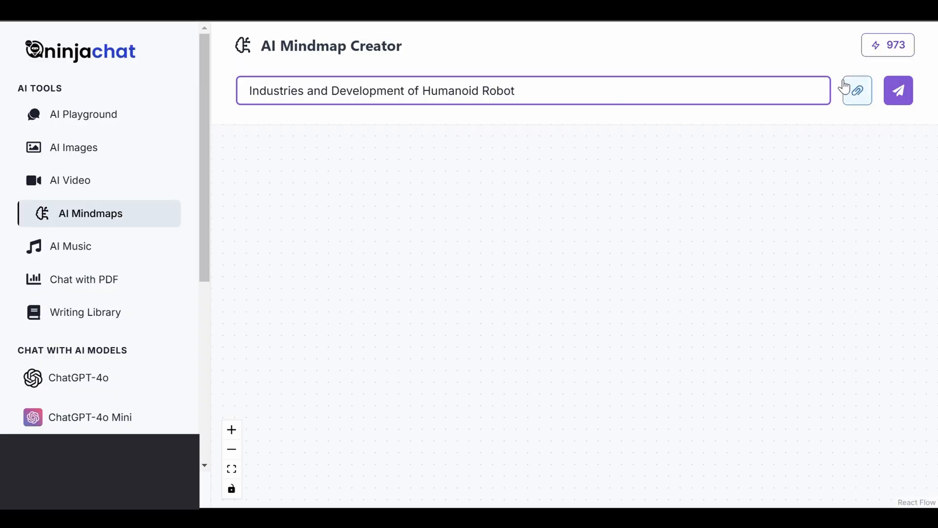
click(856, 90)
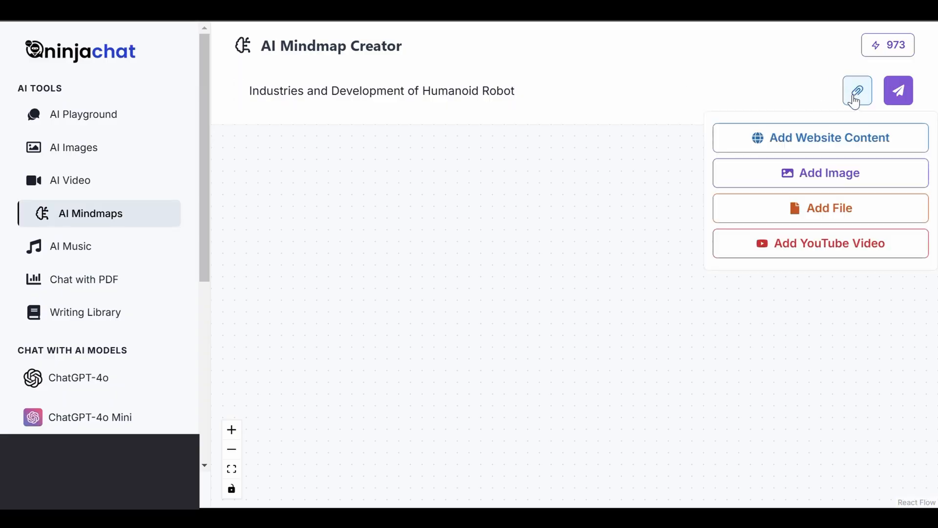
click(898, 90)
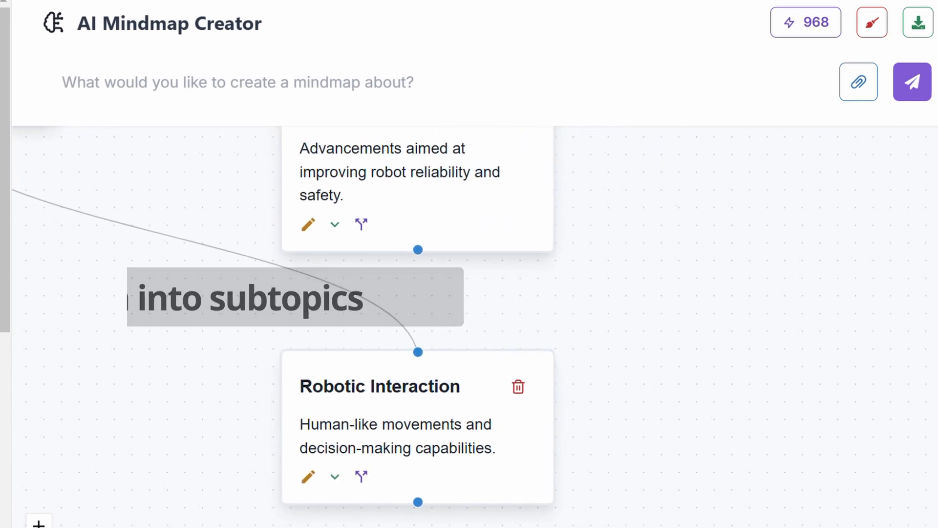
Elaborate Robotic Interaction and pan to its Ethical Considerations and Social Acceptance subtopics
click(309, 477)
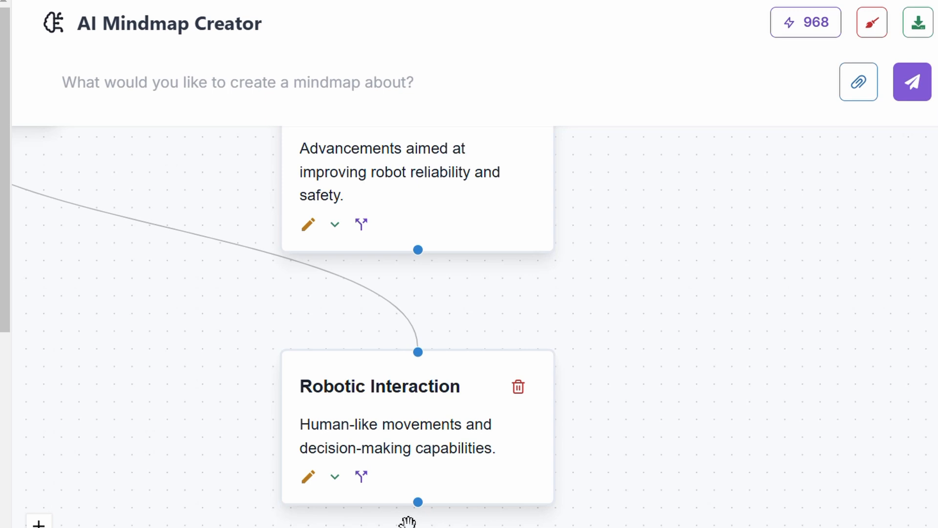
mouse_move(334, 476)
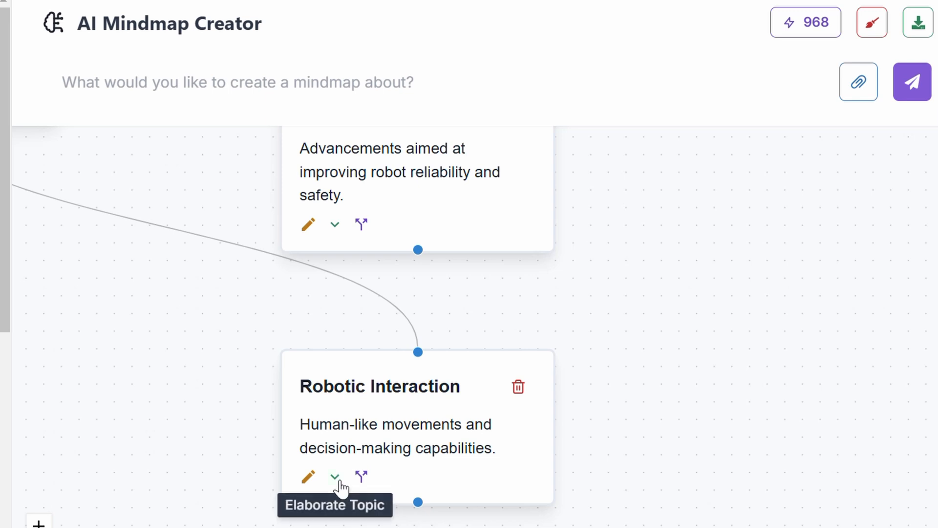
click(334, 477)
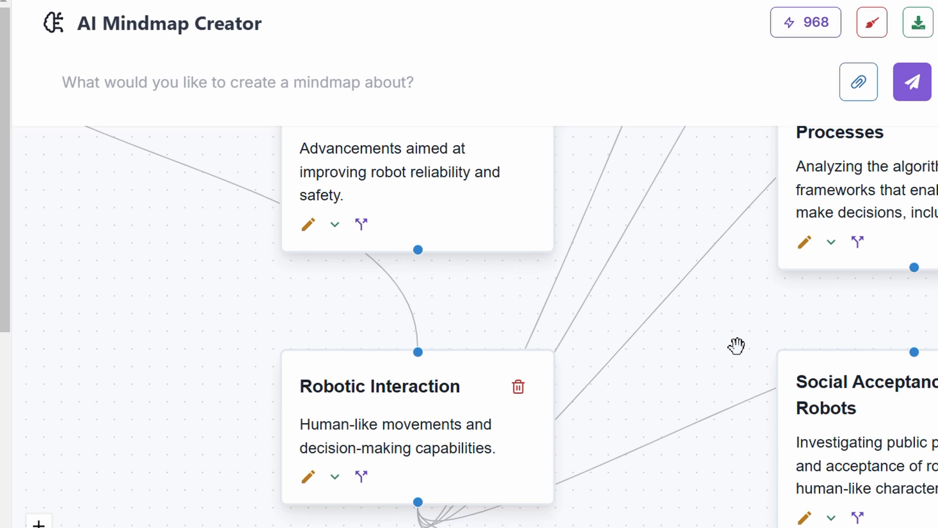
drag(739, 347, 665, 305)
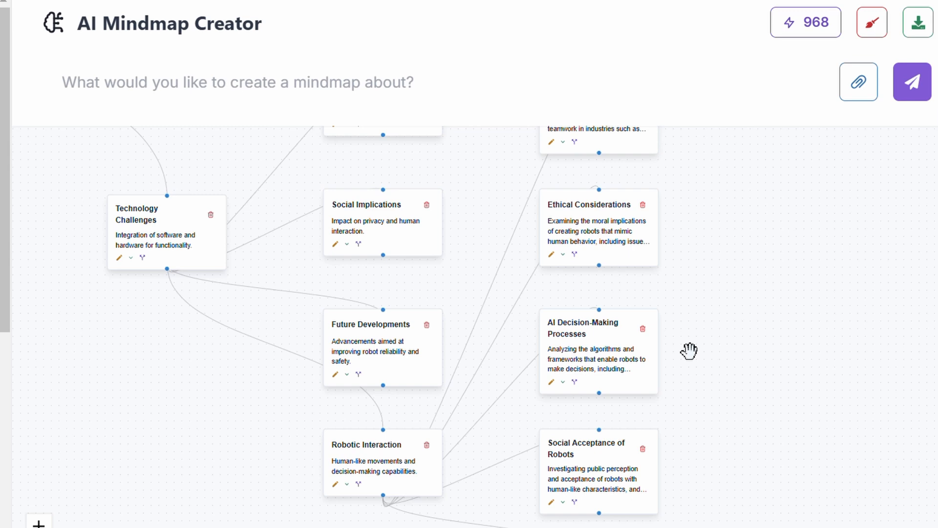
mouse_move(733, 345)
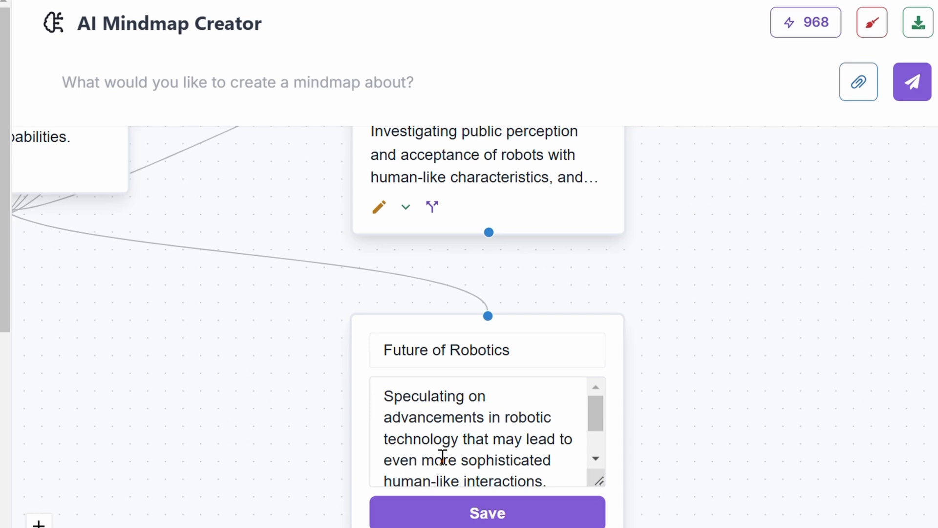
Review the Future of Robotics node description and save it
scroll(down, 3)
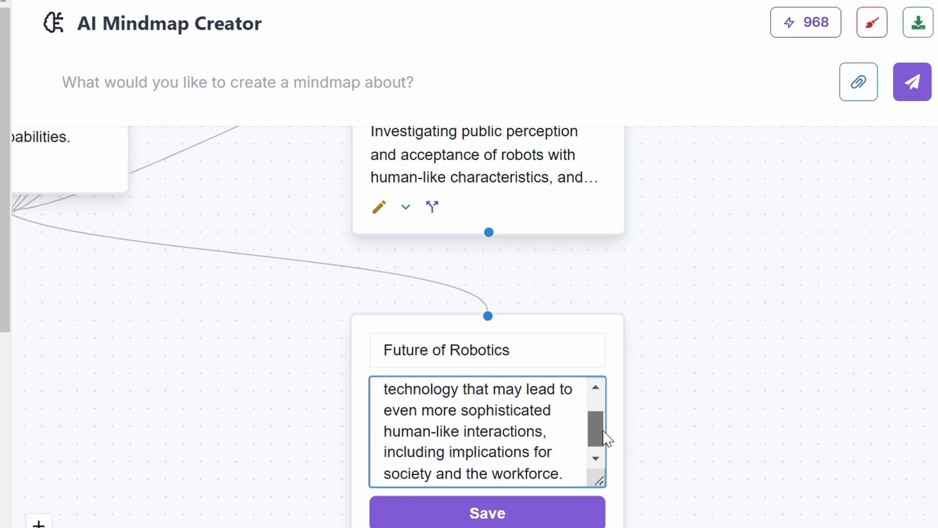
scroll(down, 3)
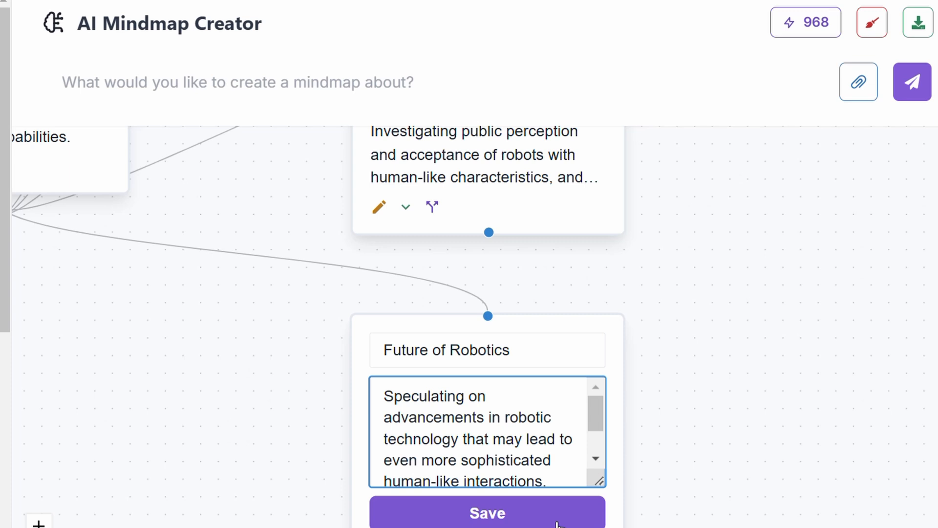
click(487, 512)
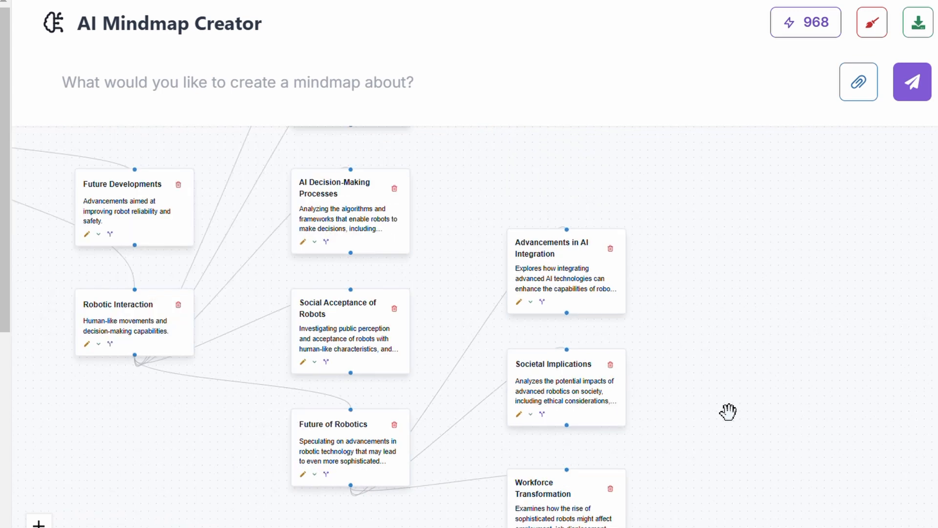
mouse_move(472, 178)
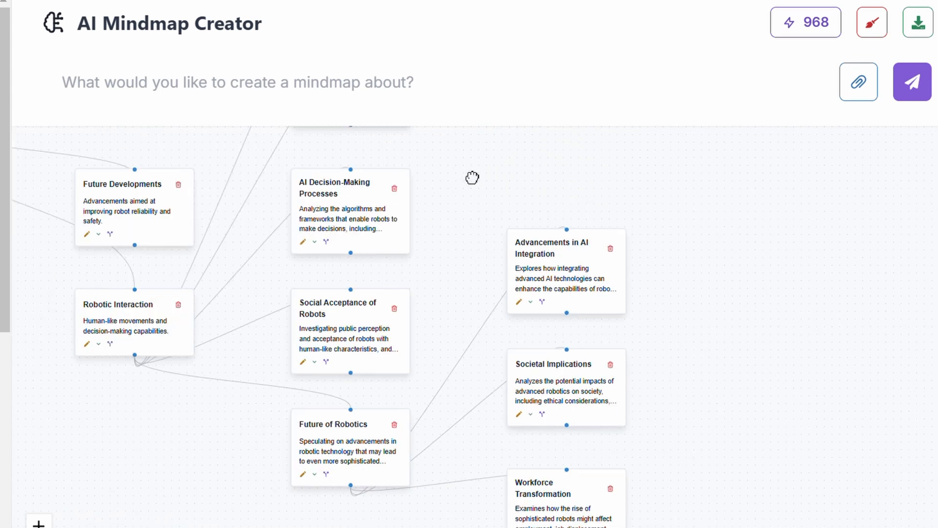